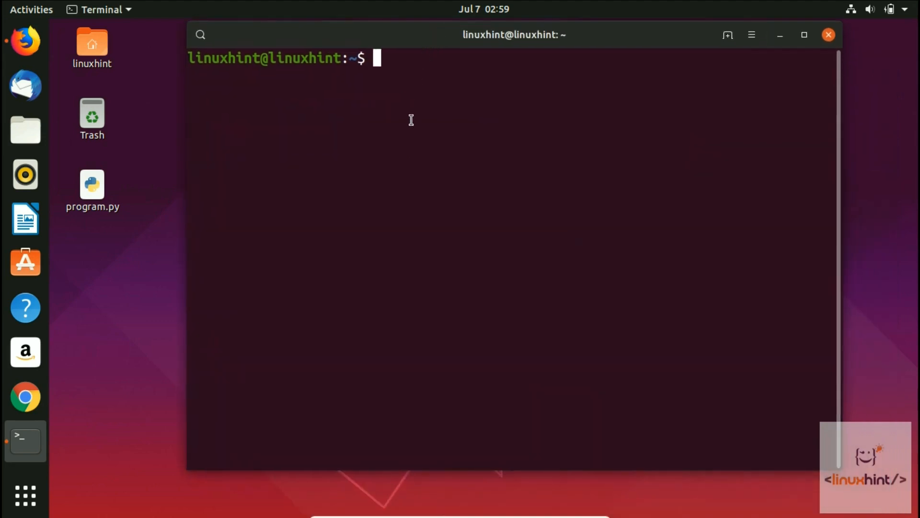
Step: Change to the Desktop folder and enter vim program.py to edit the factorial script
{"action": "left_click", "coordinate": [92, 188]}
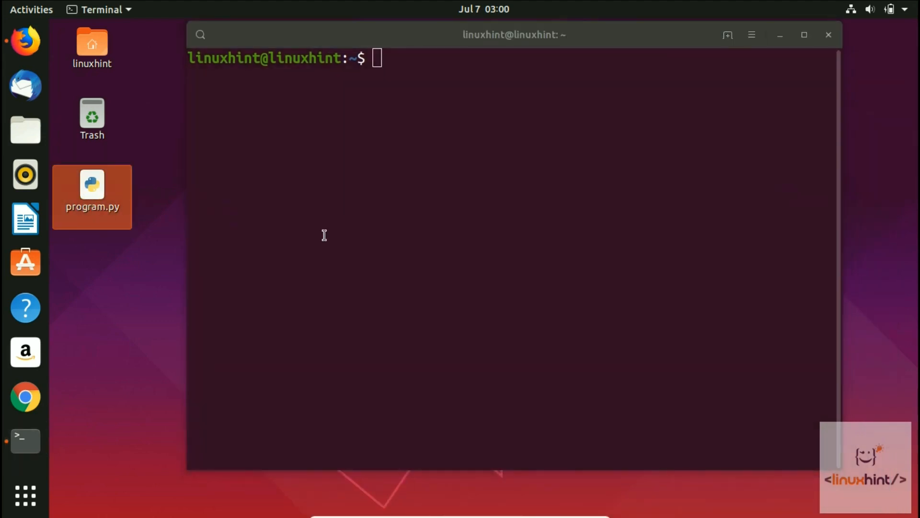
{"action": "type", "text": "cd"}
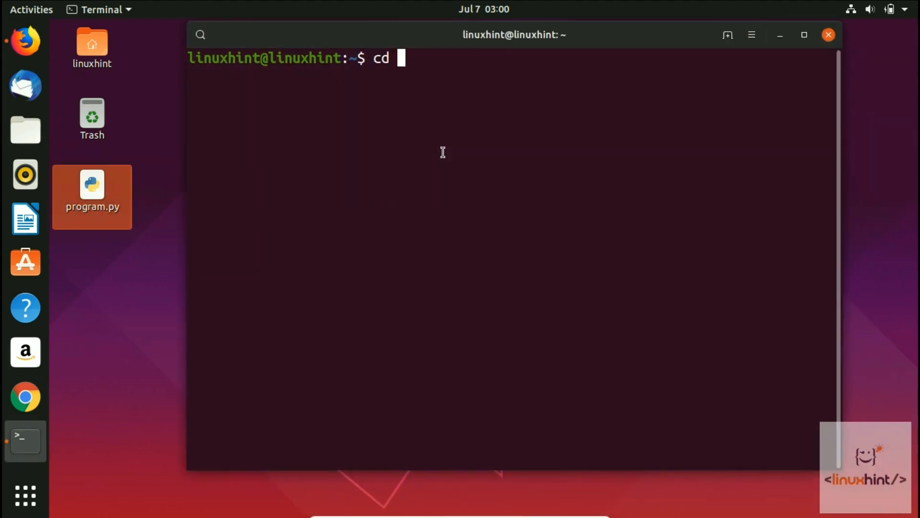
{"action": "type", "text": "Desktop/"}
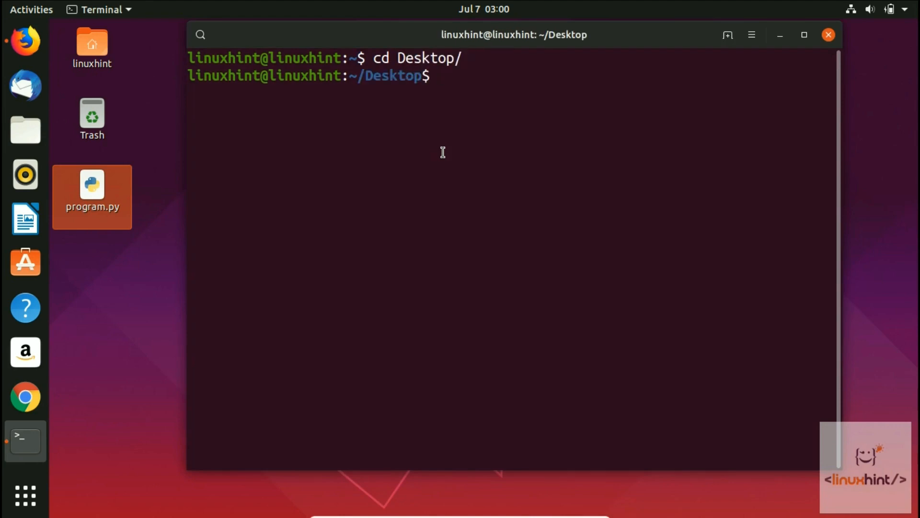
{"action": "type", "text": "vim"}
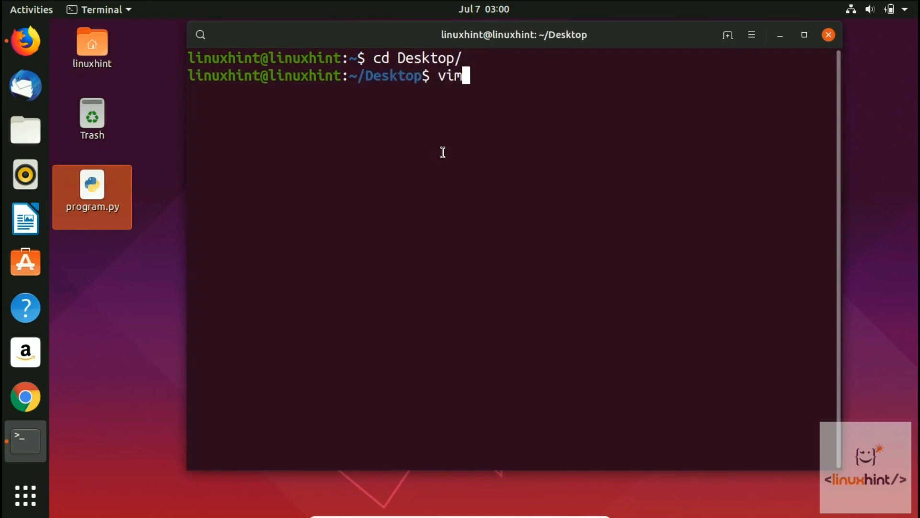
{"action": "type", "text": "program.py"}
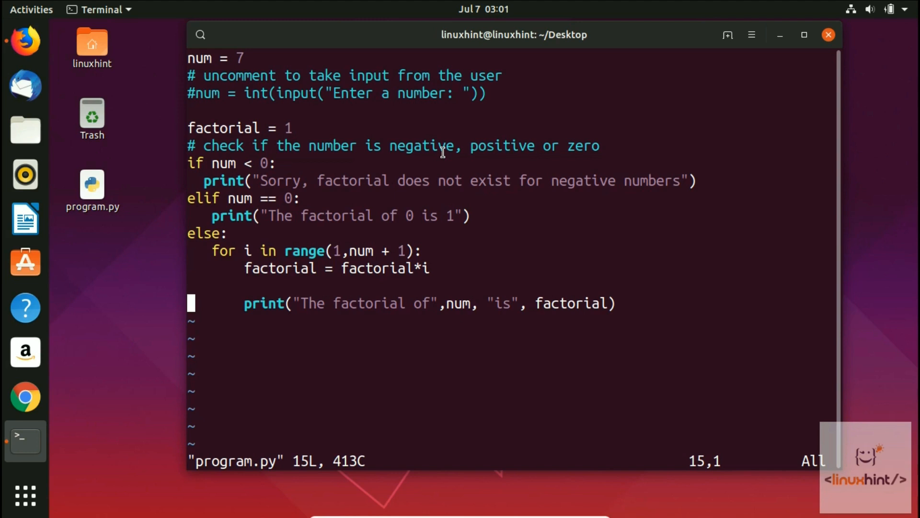
Step: Suspend Vim with Ctrl+Z, returning to the shell prompt
{"action": "key", "text": "ctrl+z"}
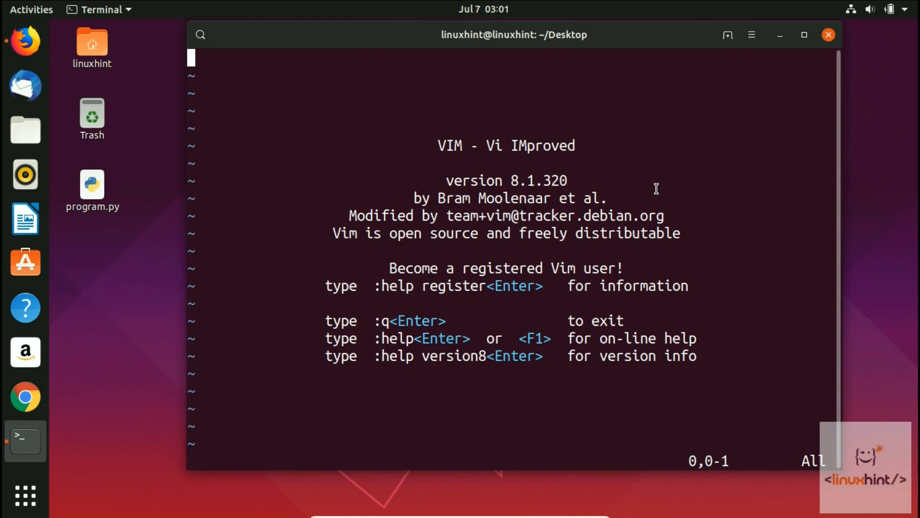
Step: Suspend the empty Vim session and reopen program.py in Vim from the shell
{"action": "key", "text": "ctrl+z"}
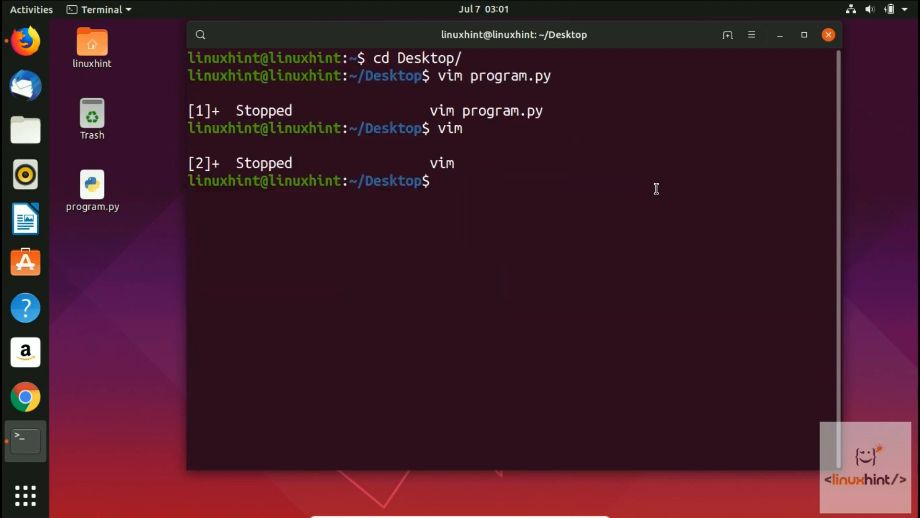
{"action": "type", "text": "vim"}
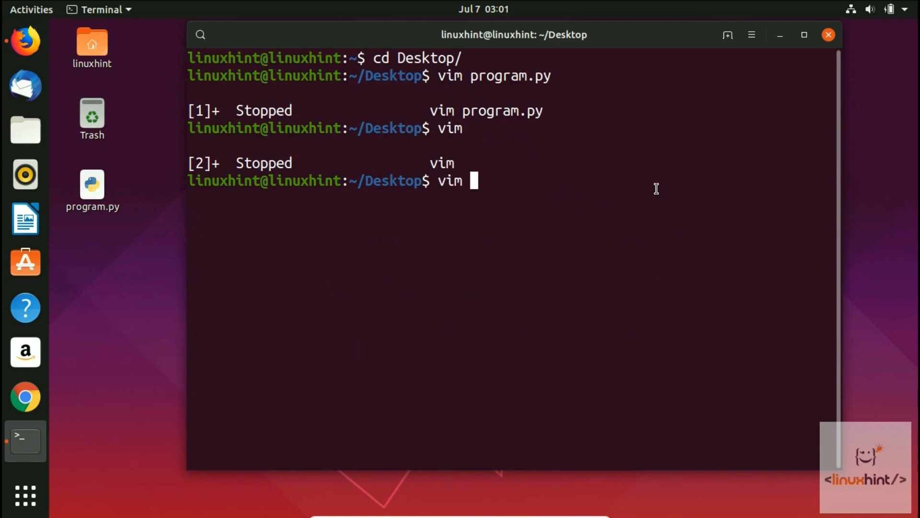
{"action": "type", "text": "program.py"}
{"action": "type", "text": ":"}
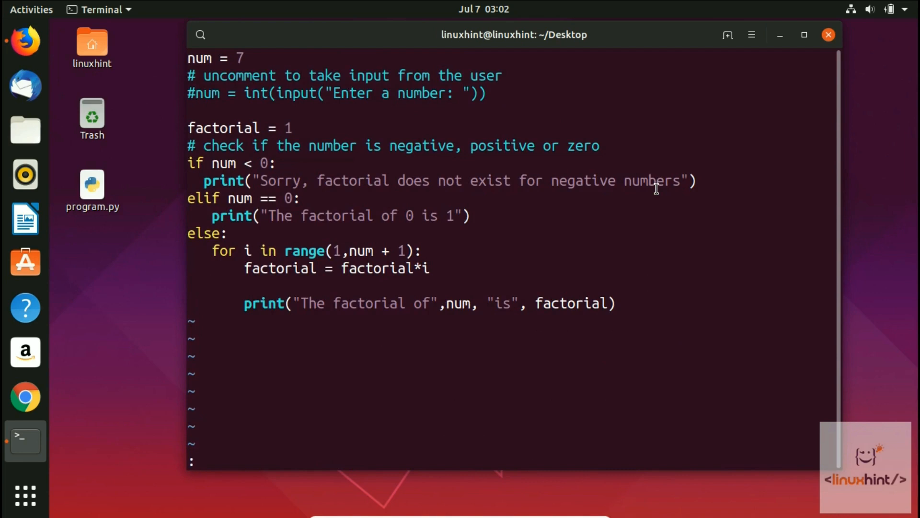
Step: Run :syntax off to remove highlighting, then :syntax on to restore it
{"action": "type", "text": "syntax"}
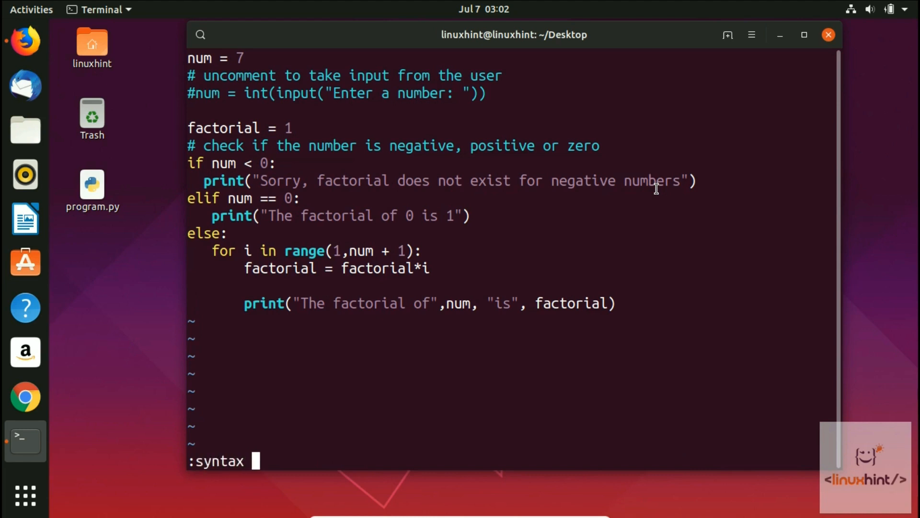
{"action": "type", "text": "off"}
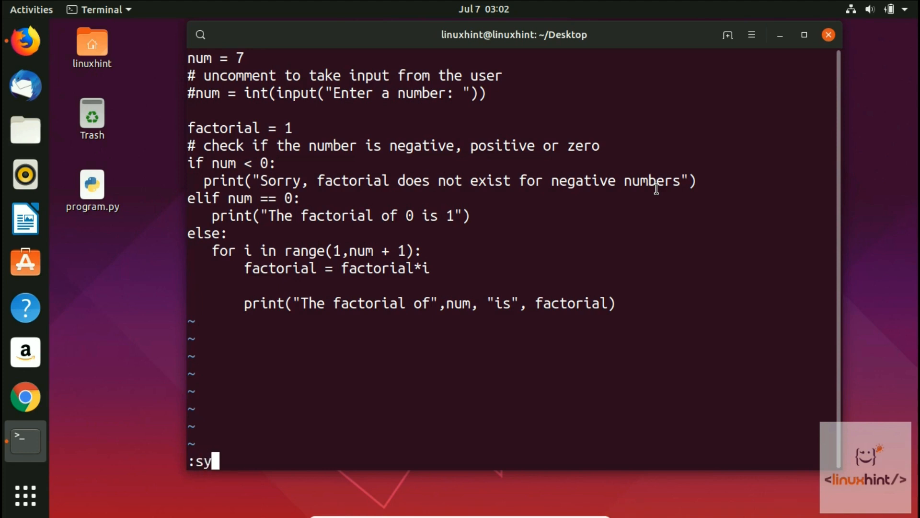
{"action": "type", "text": "ntax"}
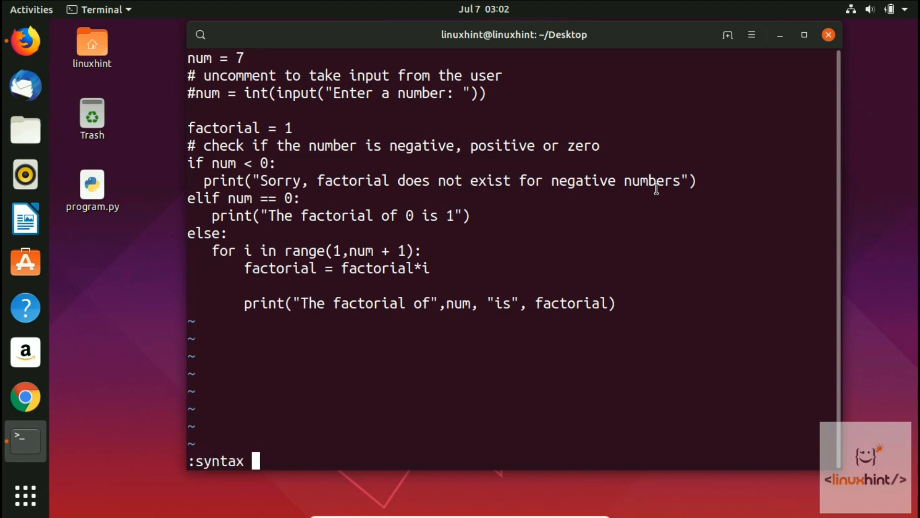
{"action": "type", "text": "on"}
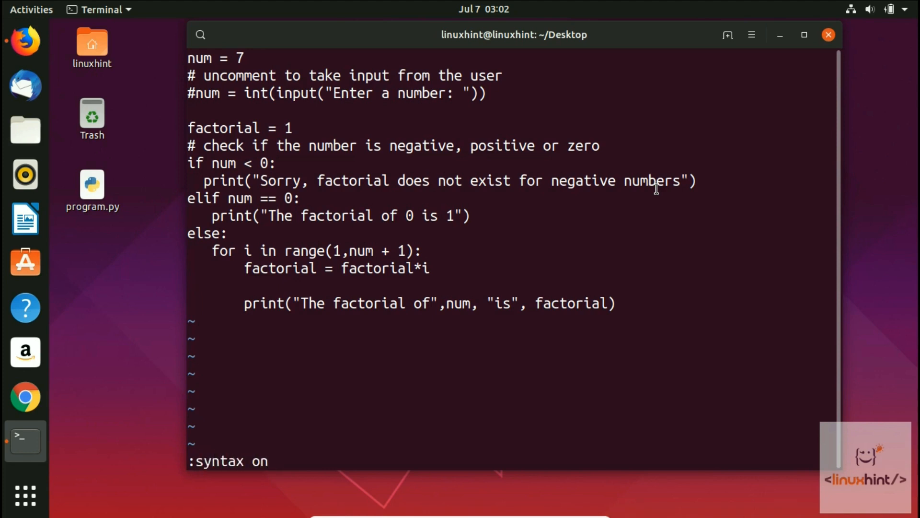
{"action": "key", "text": "Return"}
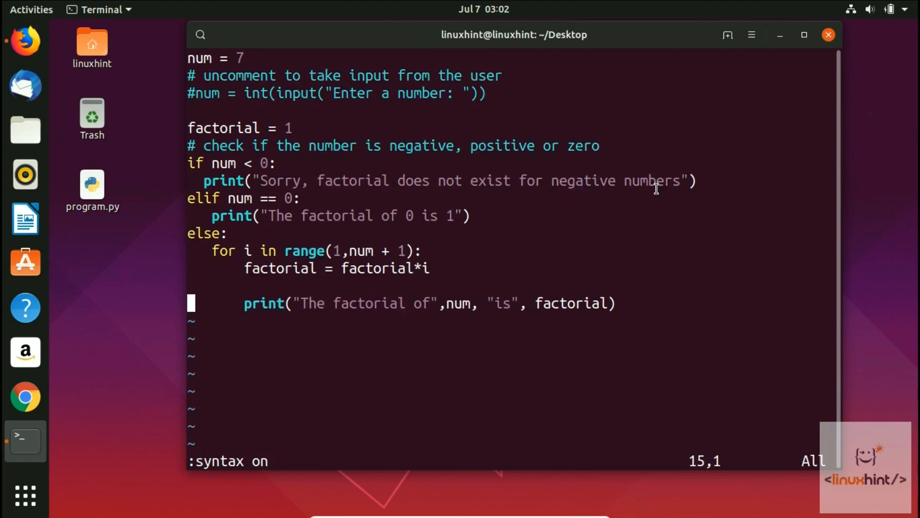
{"action": "mouse_move", "coordinate": [612, 294]}
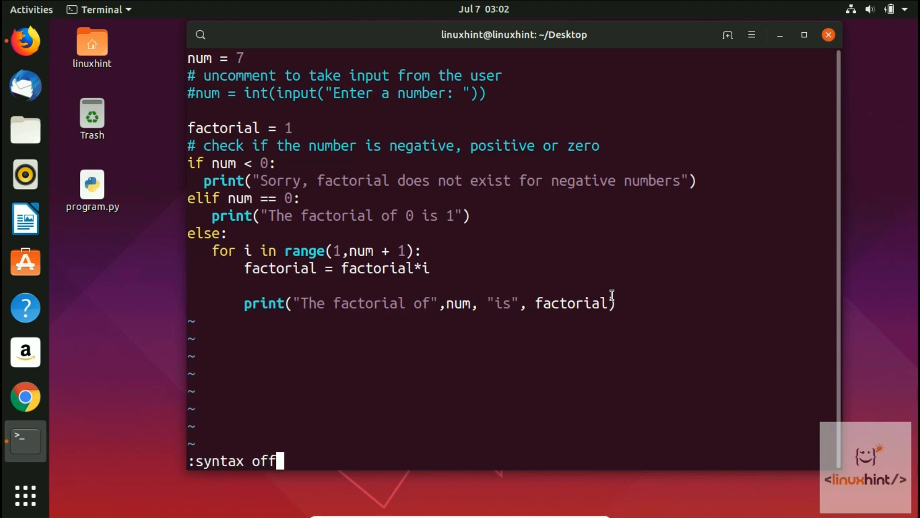
Step: Disable highlighting, save with :wq, reopen program.py past the swap-file warning, then suspend Vim
{"action": "key", "text": "Return"}
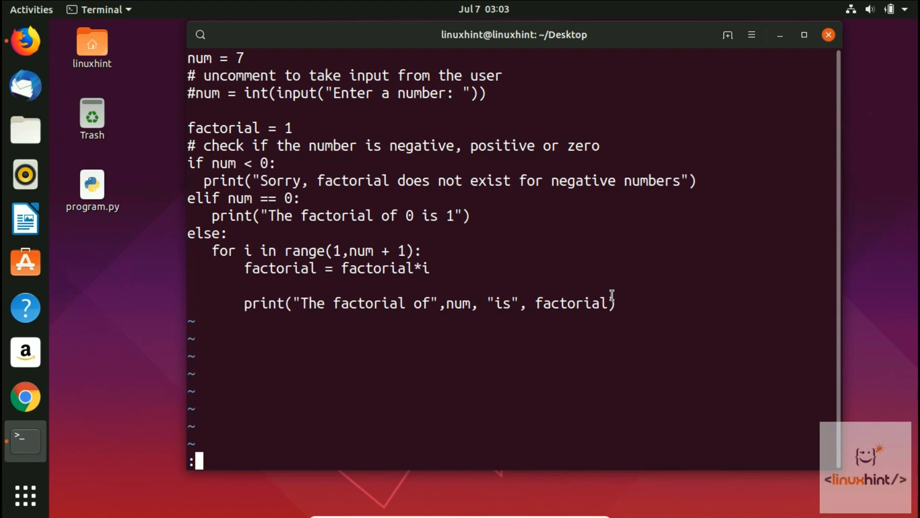
{"action": "type", "text": "wq"}
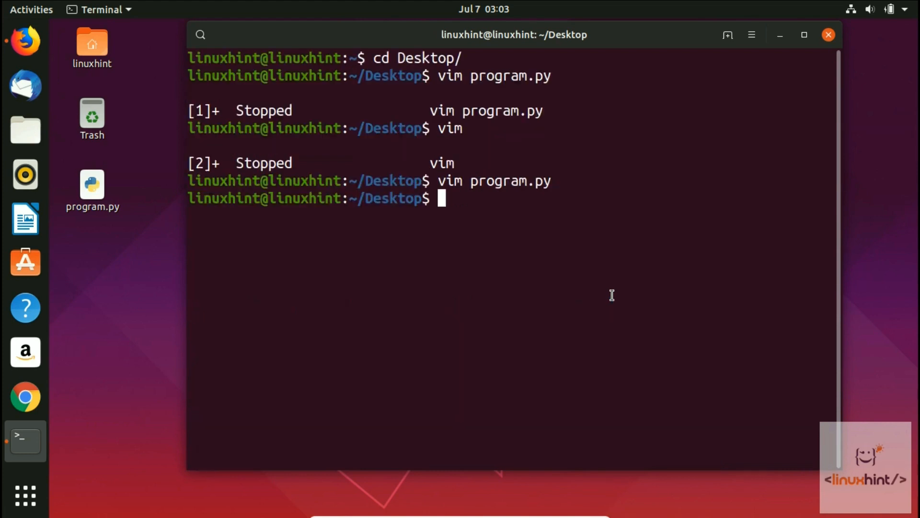
{"action": "type", "text": "vim program.py"}
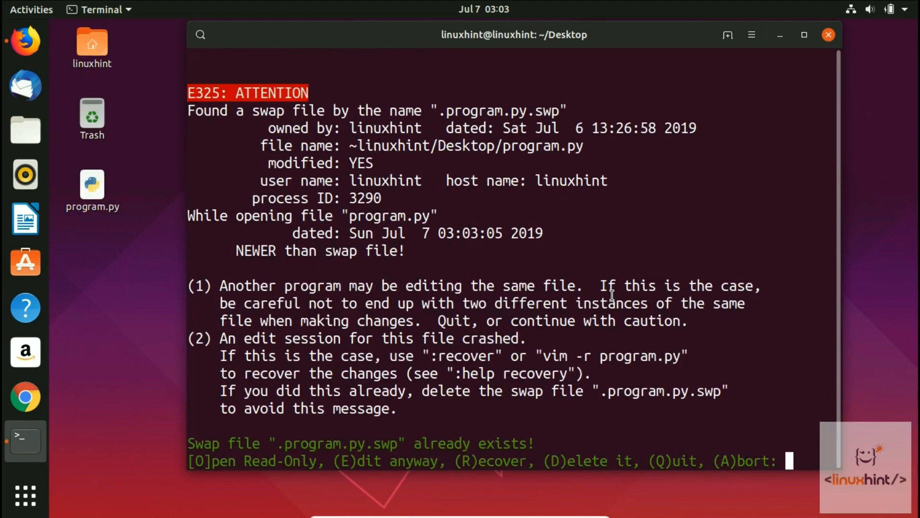
{"action": "key", "text": "e"}
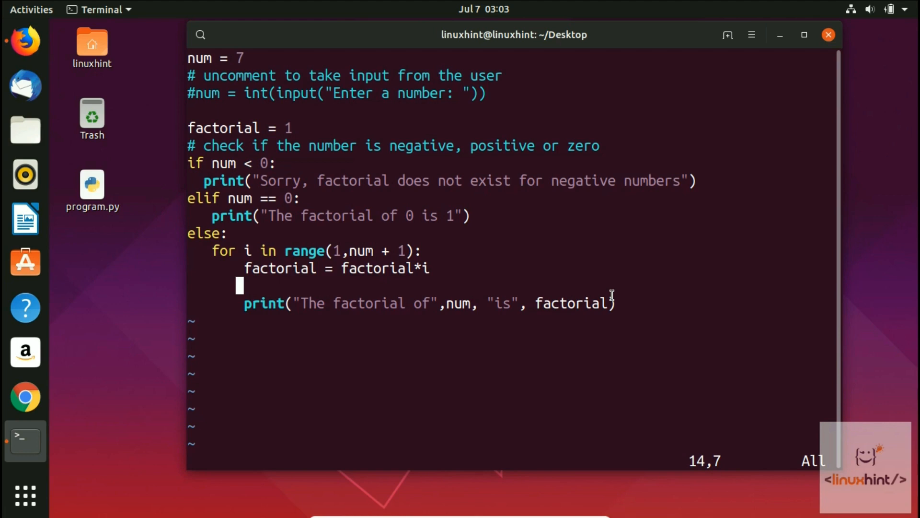
{"action": "key", "text": "ctrl+z"}
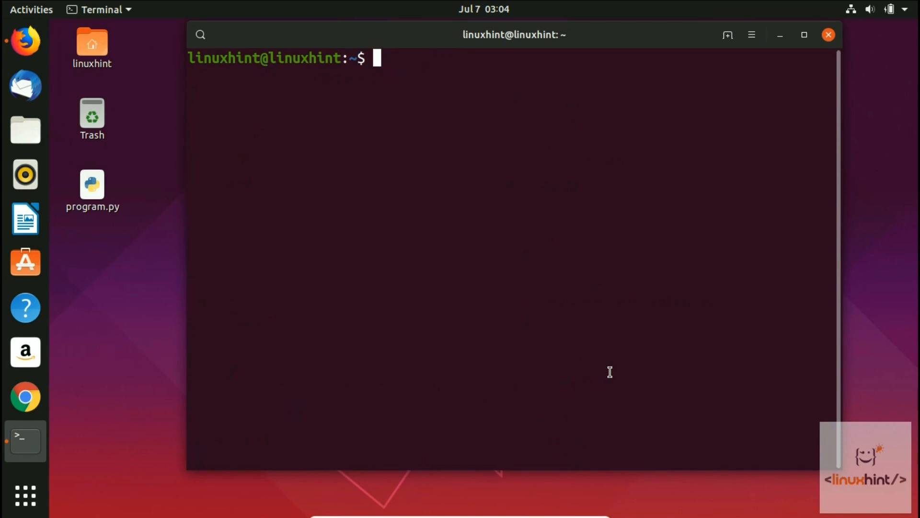
Step: Edit ~/.vimrc in Vim and add the line :syntax off to it
{"action": "type", "text": "vim v"}
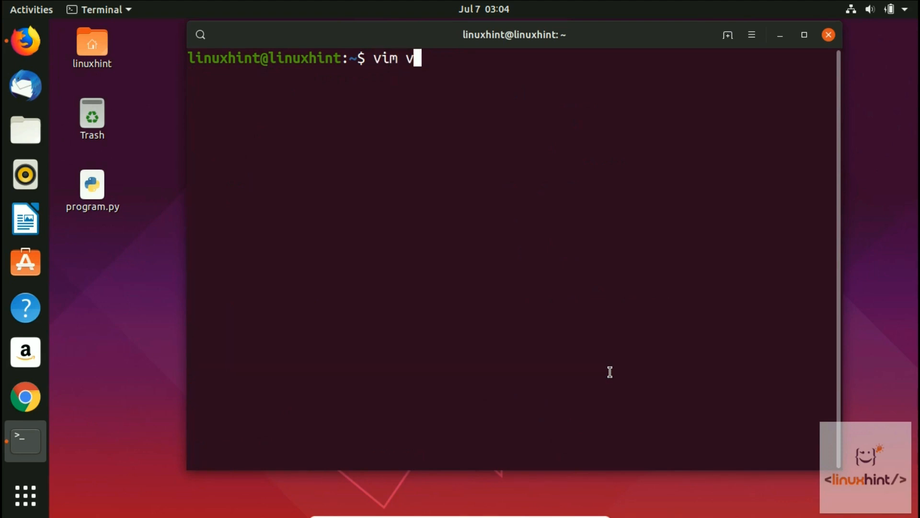
{"action": "type", "text": ".vim"}
{"action": "type", "text": "yn"}
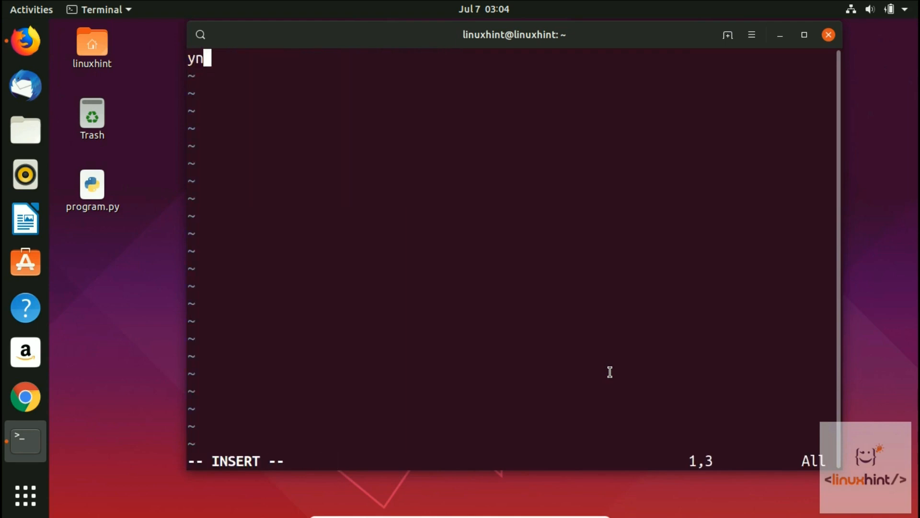
{"action": "type", "text": "s"}
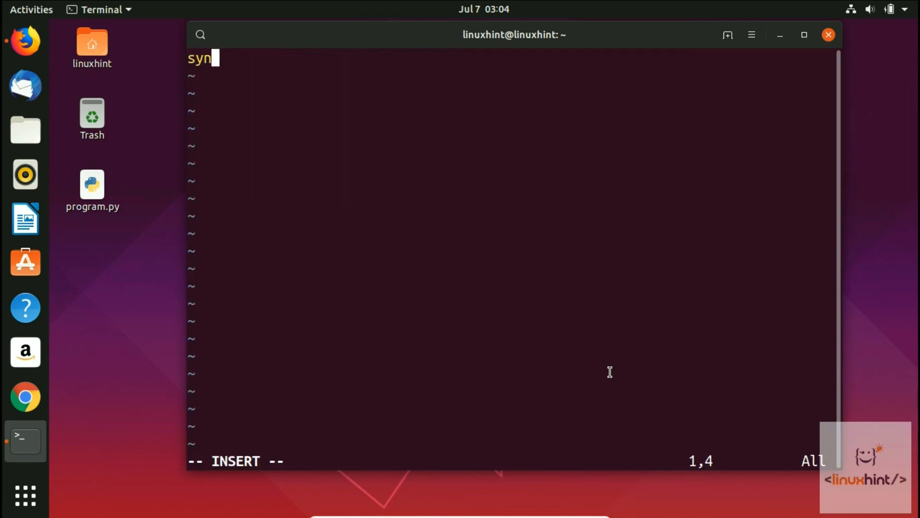
{"action": "type", "text": "ta"}
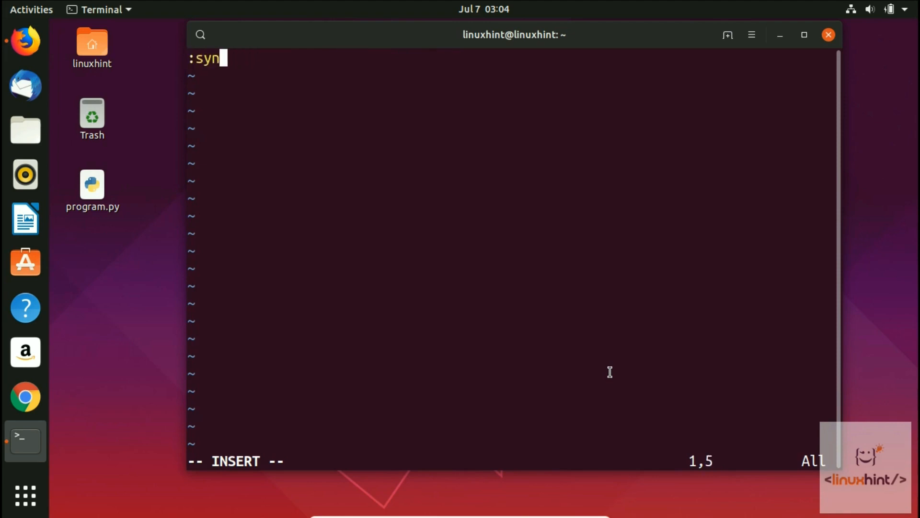
{"action": "type", "text": "tax off"}
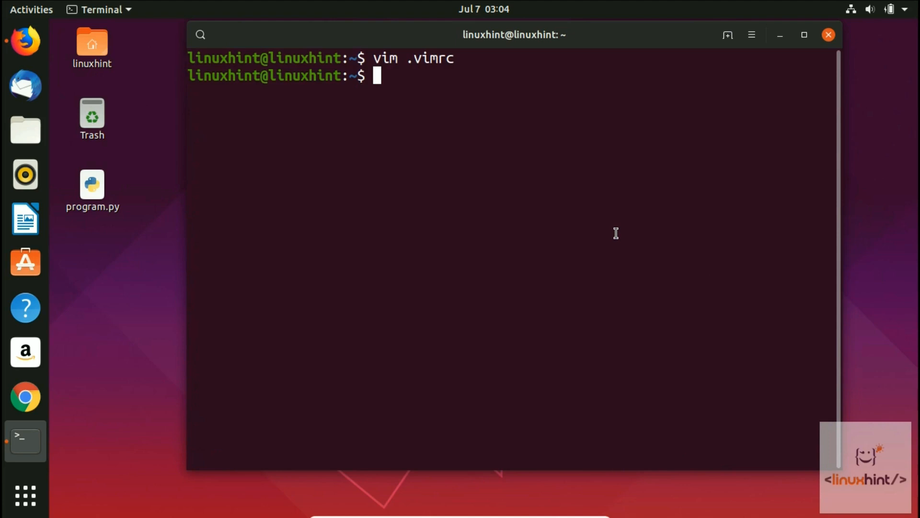
Step: Return to Desktop and reopen program.py past the swap-file warning, now shown without highlighting
{"action": "type", "text": "cd"}
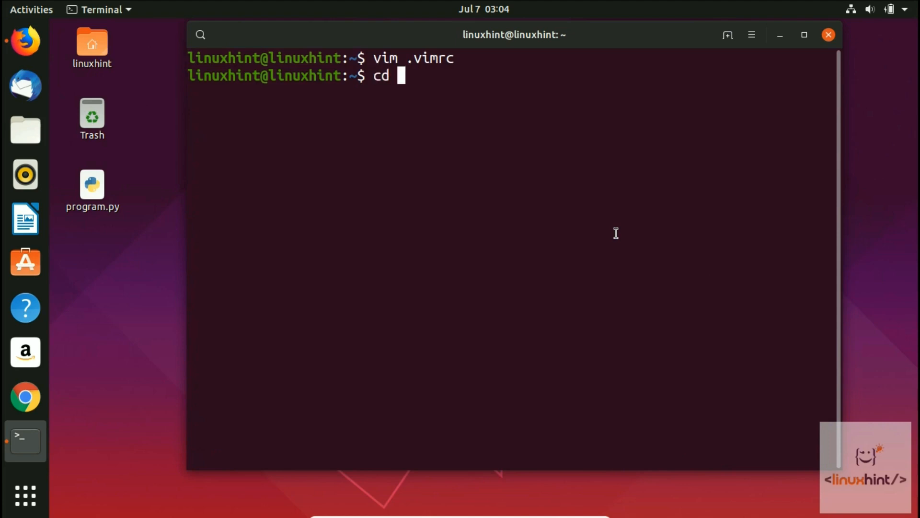
{"action": "type", "text": "Desktop/"}
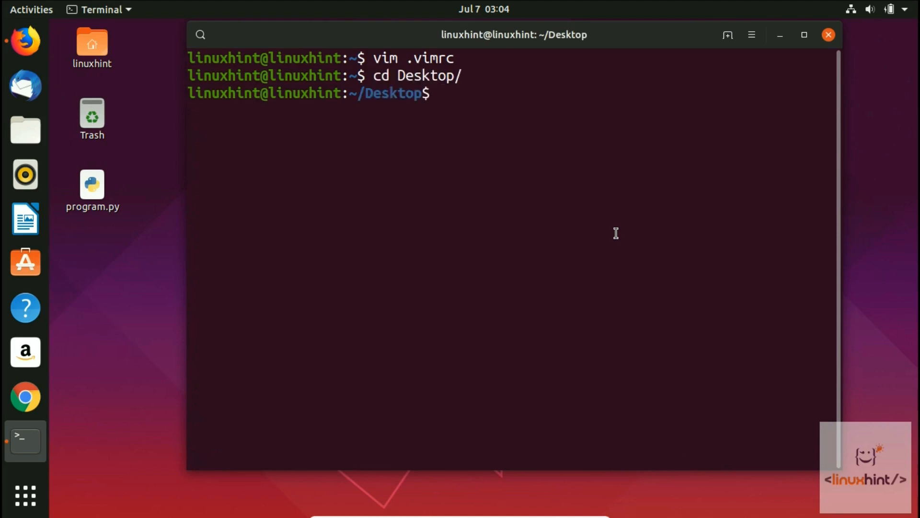
{"action": "type", "text": "vim"}
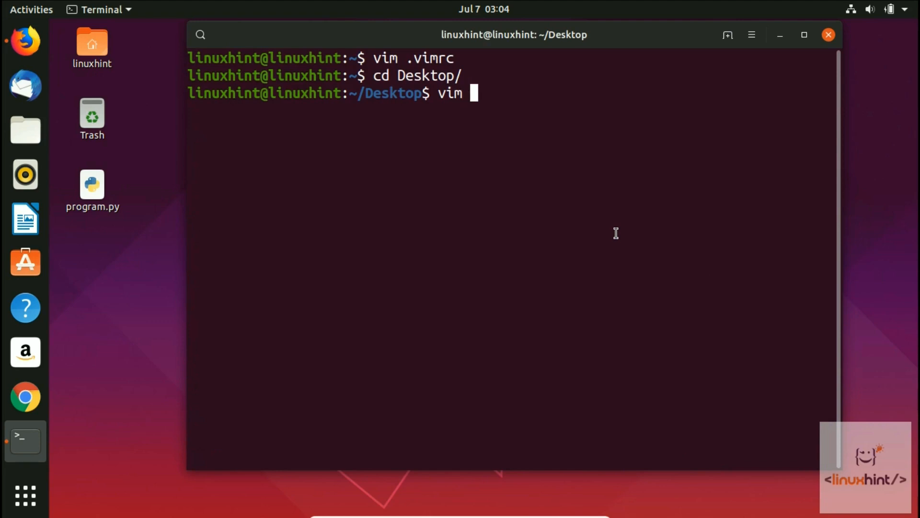
{"action": "type", "text": "program.py"}
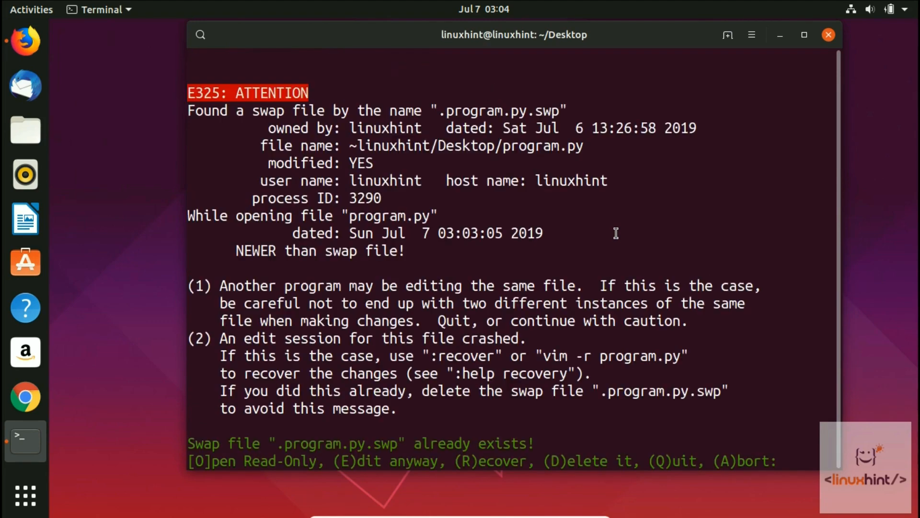
{"action": "key", "text": "e"}
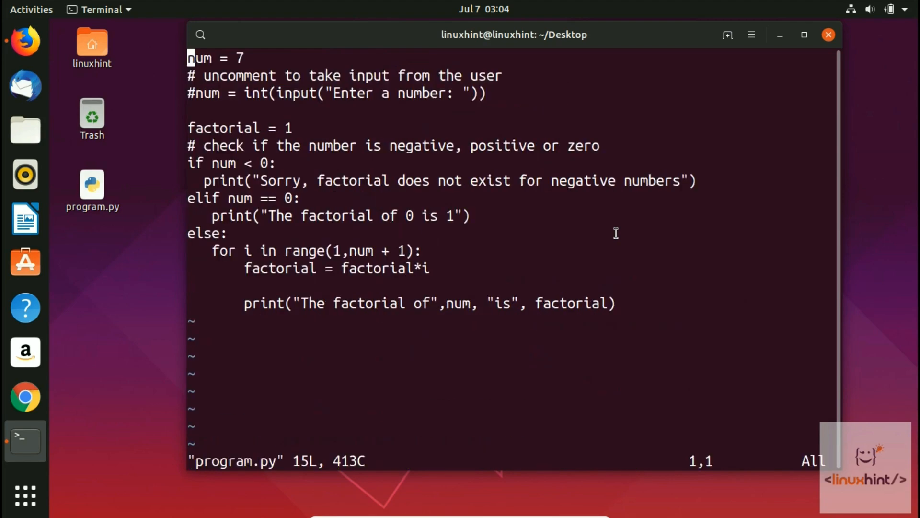
{"action": "mouse_move", "coordinate": [380, 96]}
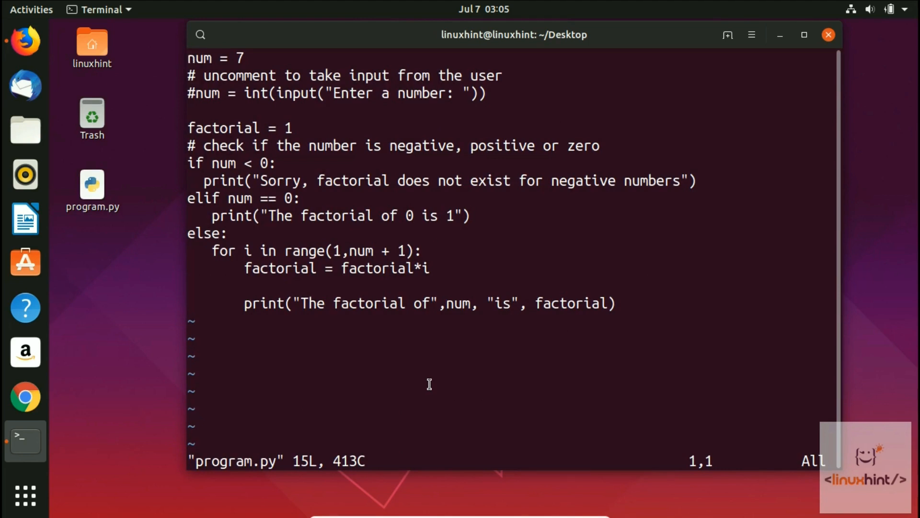
{"action": "mouse_move", "coordinate": [223, 109]}
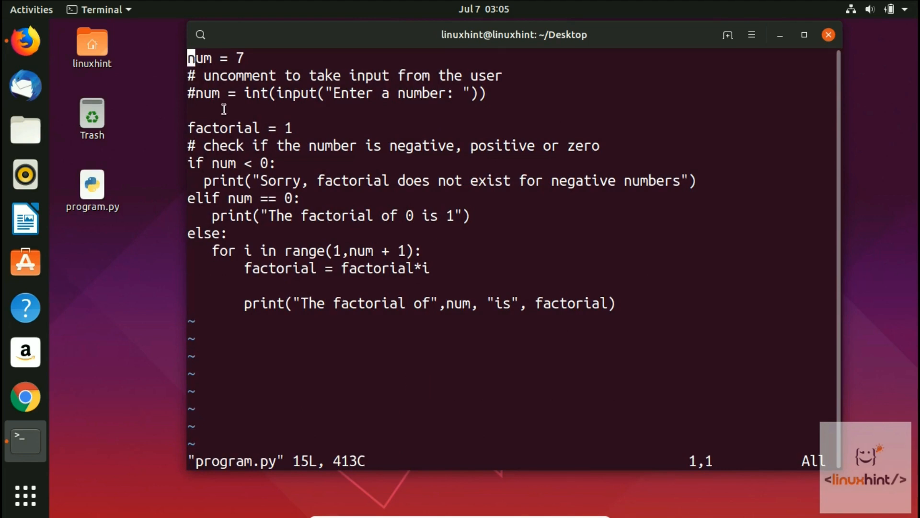
{"action": "mouse_move", "coordinate": [327, 224]}
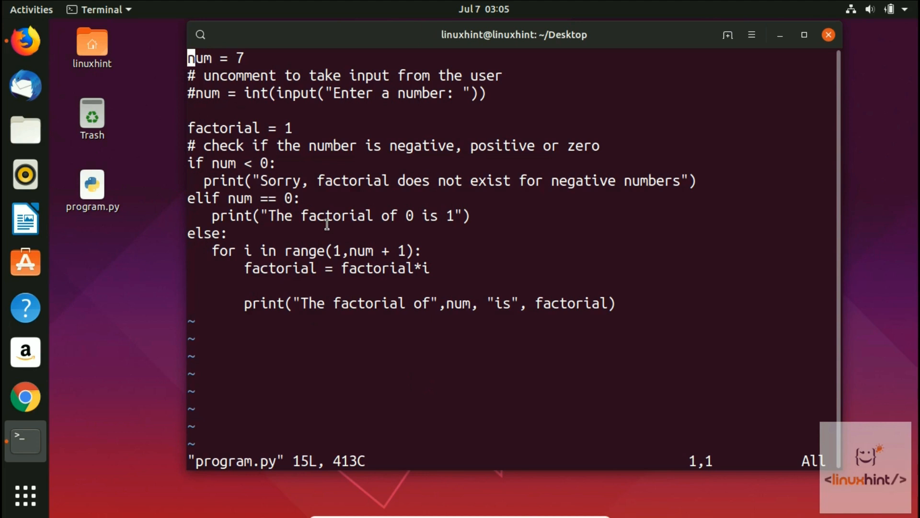
{"action": "mouse_move", "coordinate": [192, 103]}
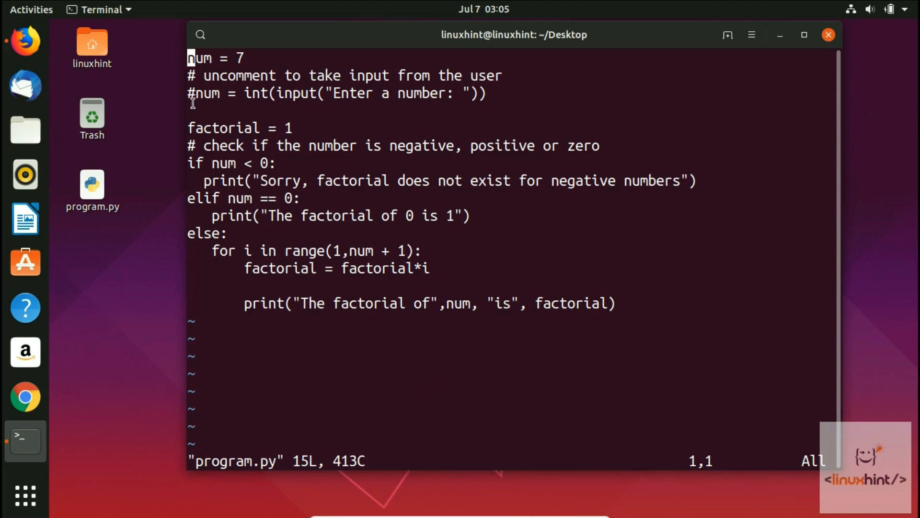